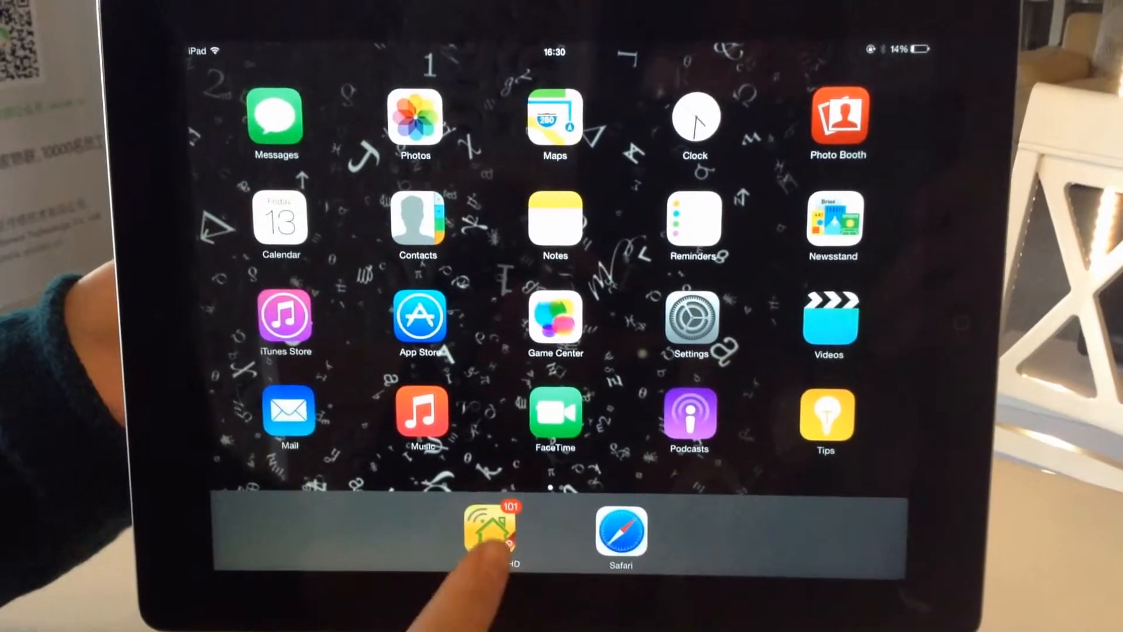
Launch the smart home app and bring up its HOME dashboard
{"action": "left_click", "coordinate": [489, 533]}
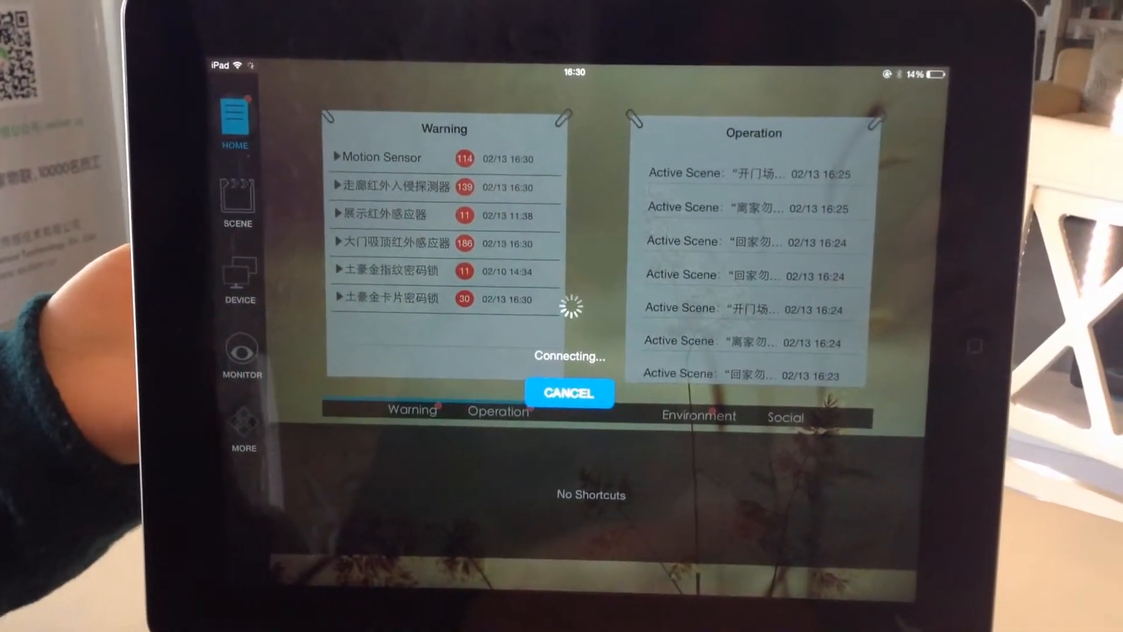
{"action": "left_click", "coordinate": [568, 392]}
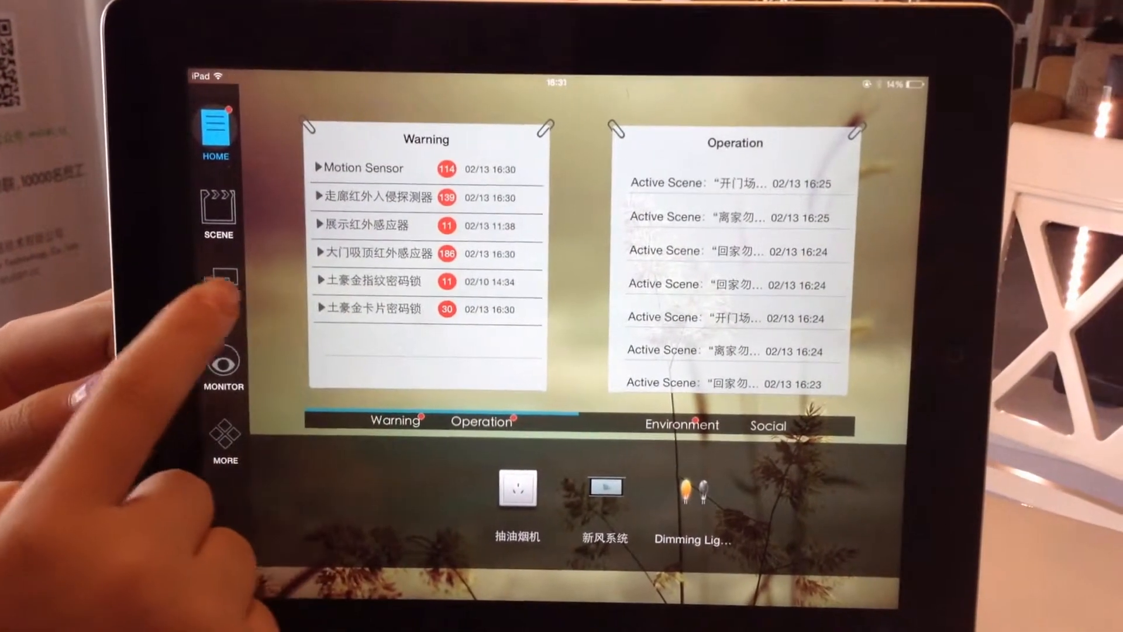
Open the ALL IR Controller from the DEVICE list and reveal its side options
{"action": "left_click", "coordinate": [227, 281]}
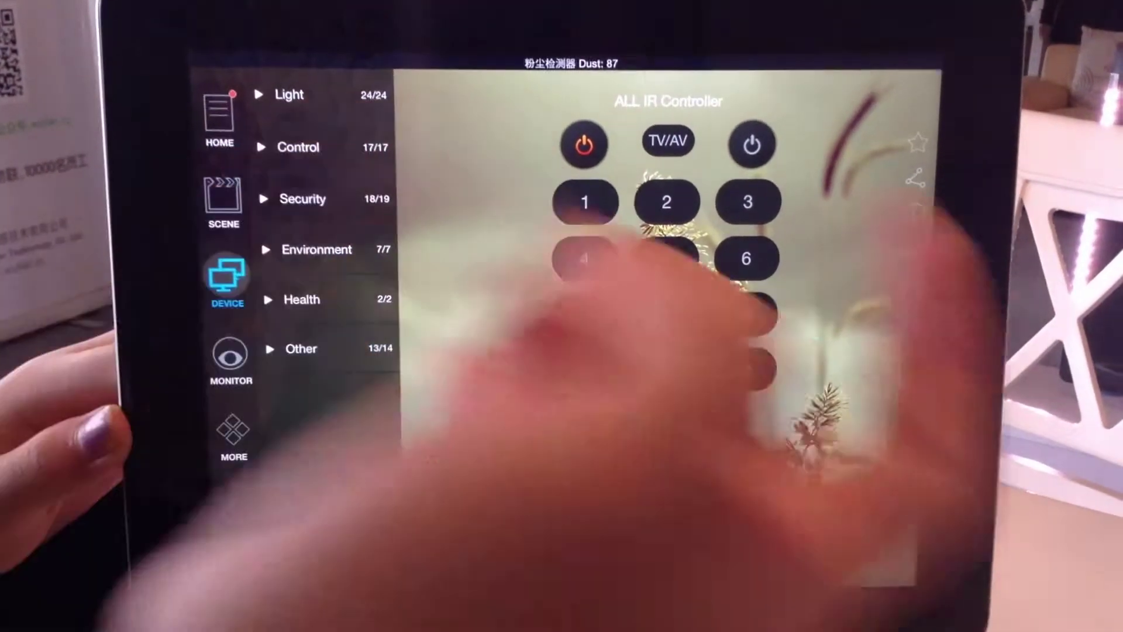
{"action": "left_click", "coordinate": [300, 147]}
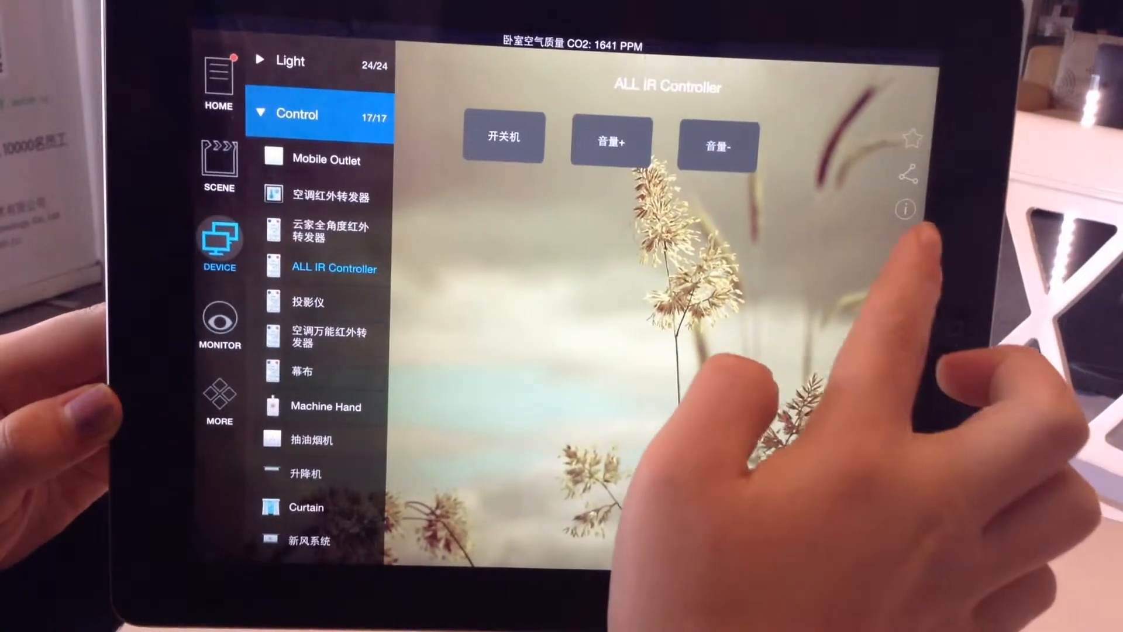
{"action": "left_click", "coordinate": [905, 208]}
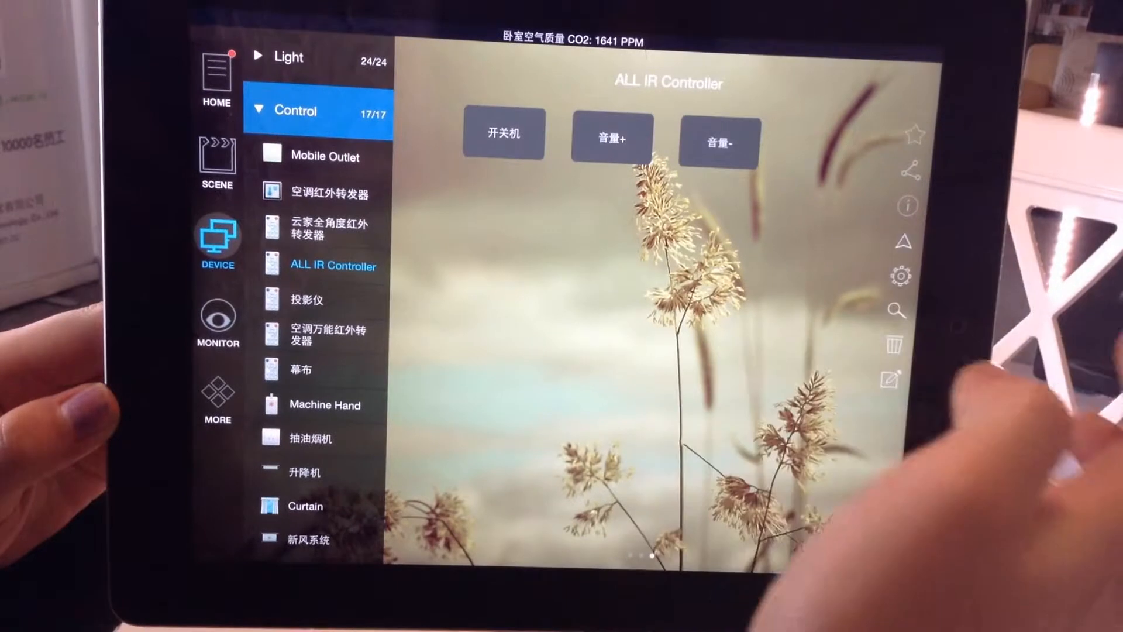
Open the controller's Set editor and add a new key, Btn514
{"action": "left_click", "coordinate": [892, 379]}
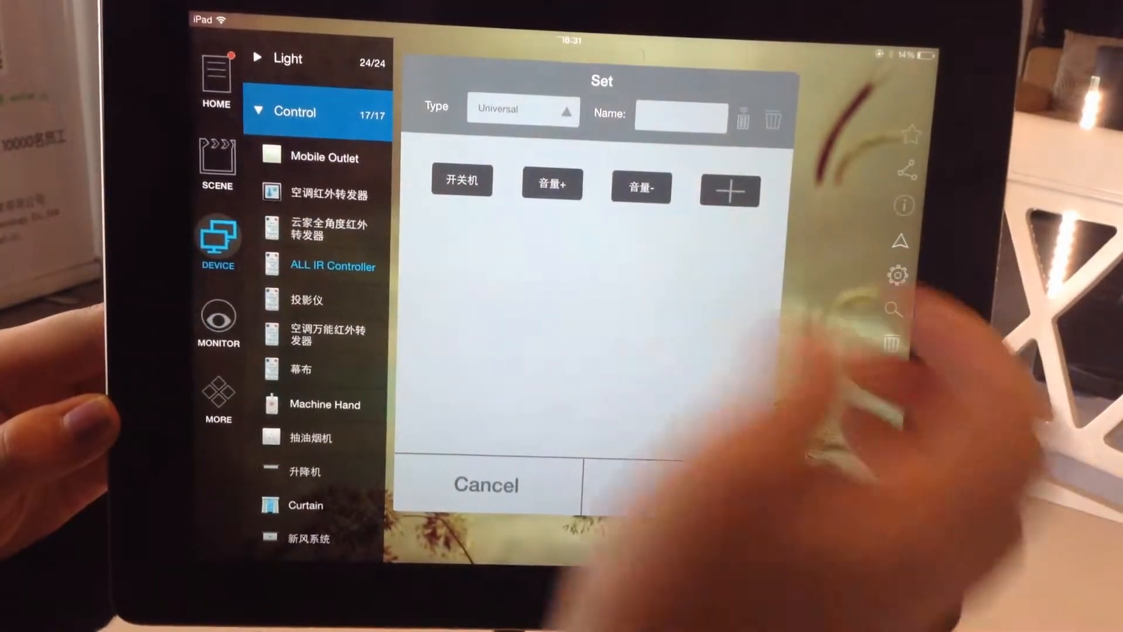
{"action": "left_click", "coordinate": [523, 108]}
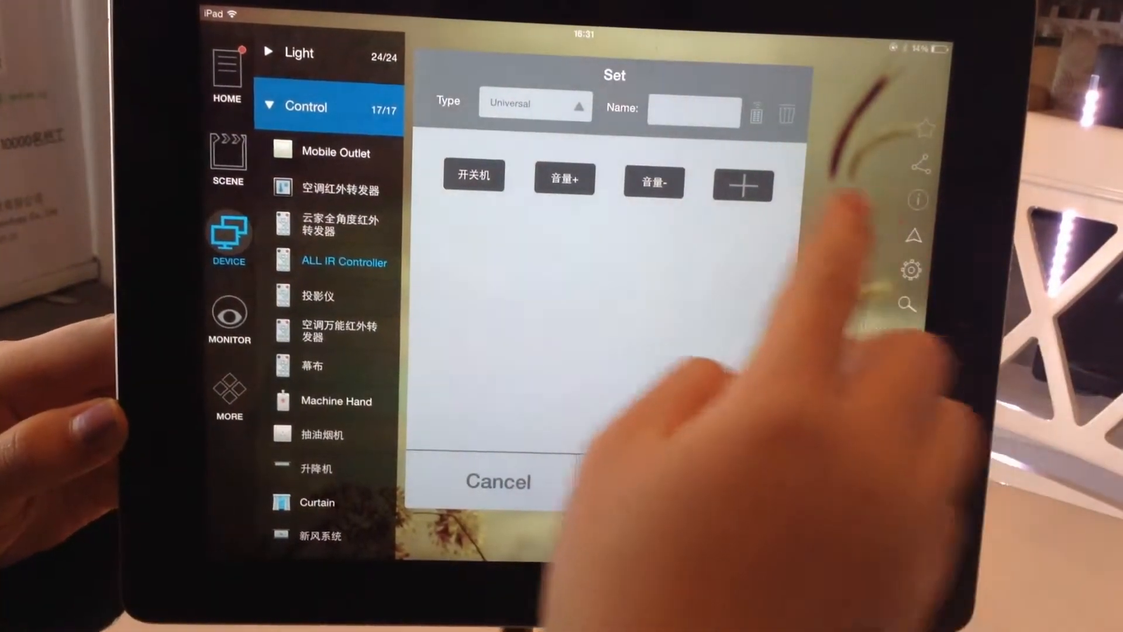
{"action": "left_click", "coordinate": [743, 183]}
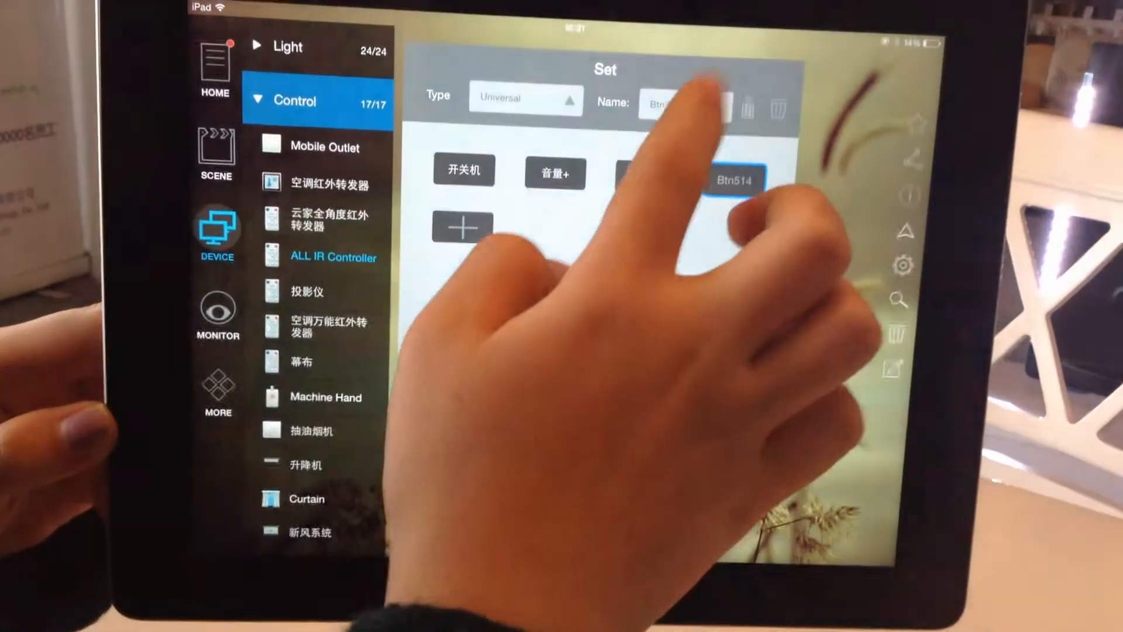
Rename the Btn514 key to 'sound off' and save it to the controller page
{"action": "left_click", "coordinate": [691, 92]}
{"action": "type", "text": "sound"}
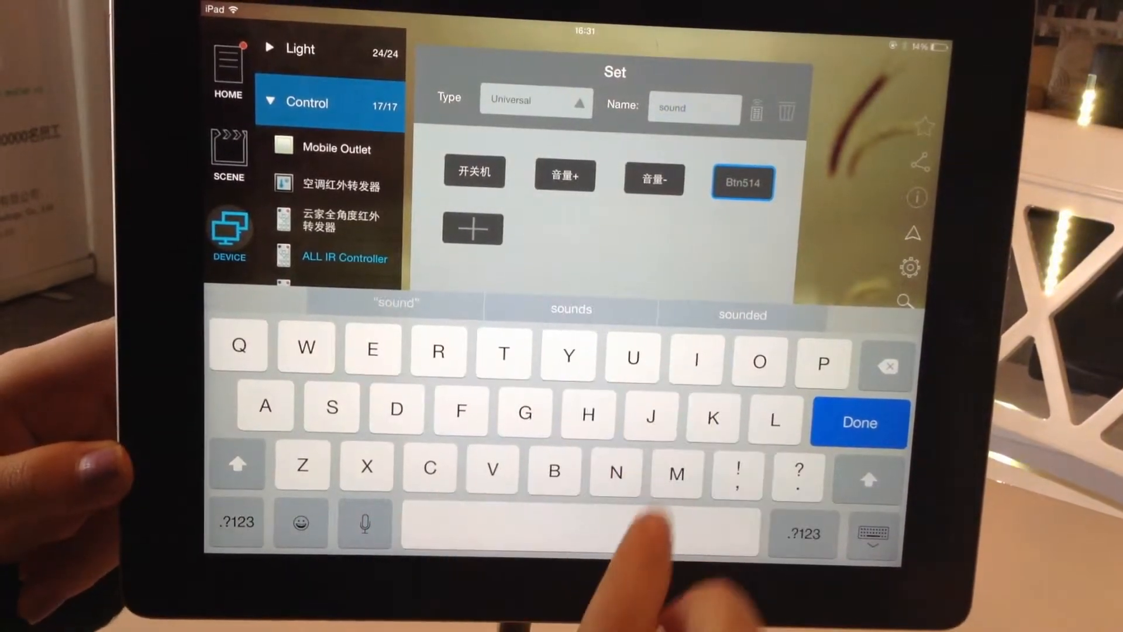
{"action": "type", "text": "o"}
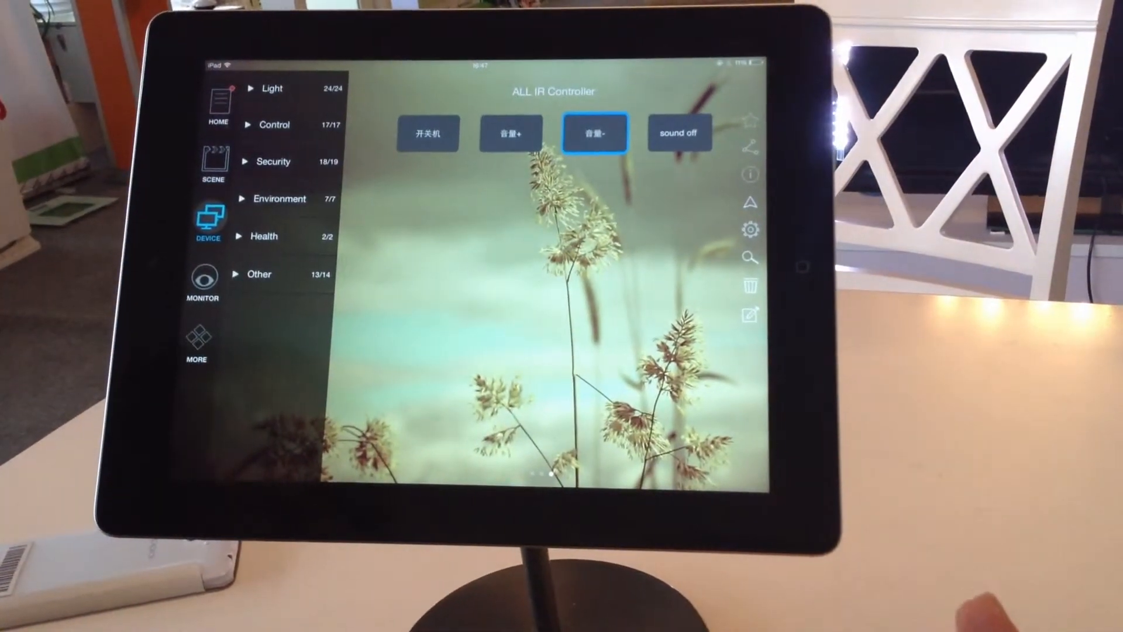
Press the new 'sound off' key on the ALL IR Controller page
{"action": "left_click", "coordinate": [661, 124]}
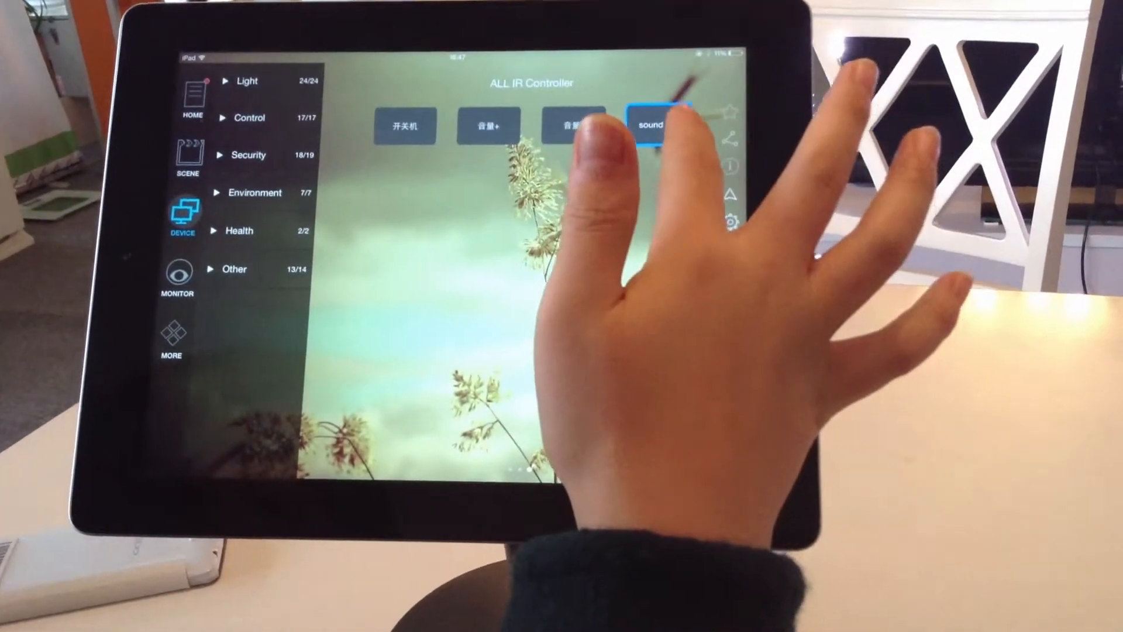